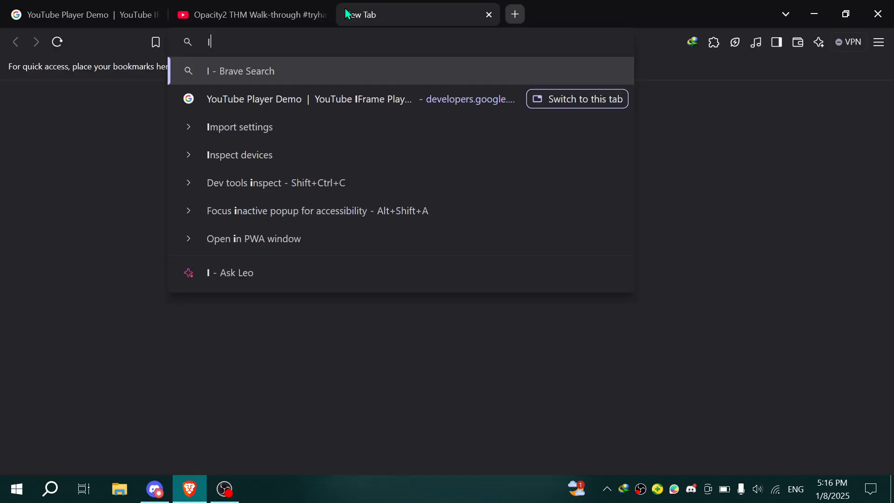
Step: Start the IDM download of the Opacity2 video and accept the duplicate-link prompt
text(DM)
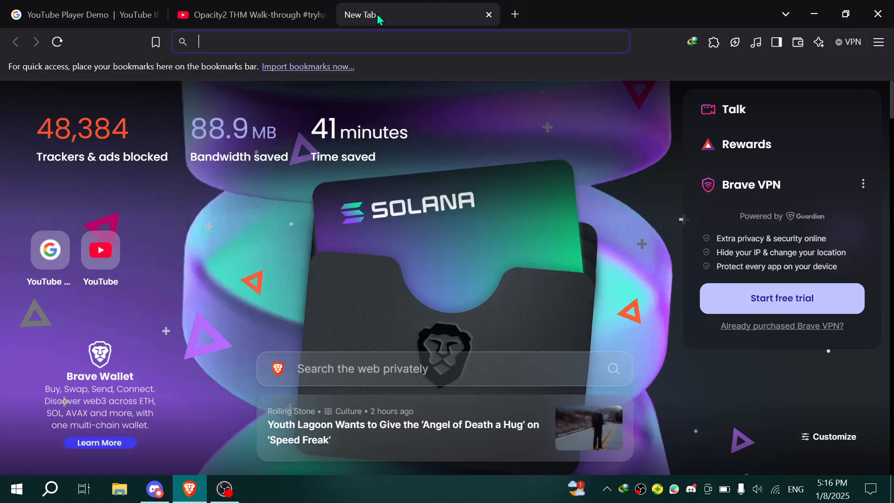
click(250, 14)
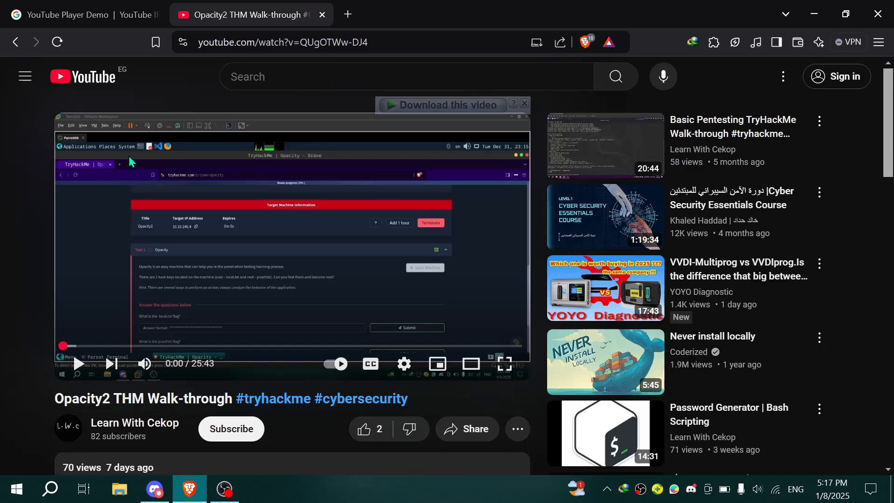
mouse_move(52, 175)
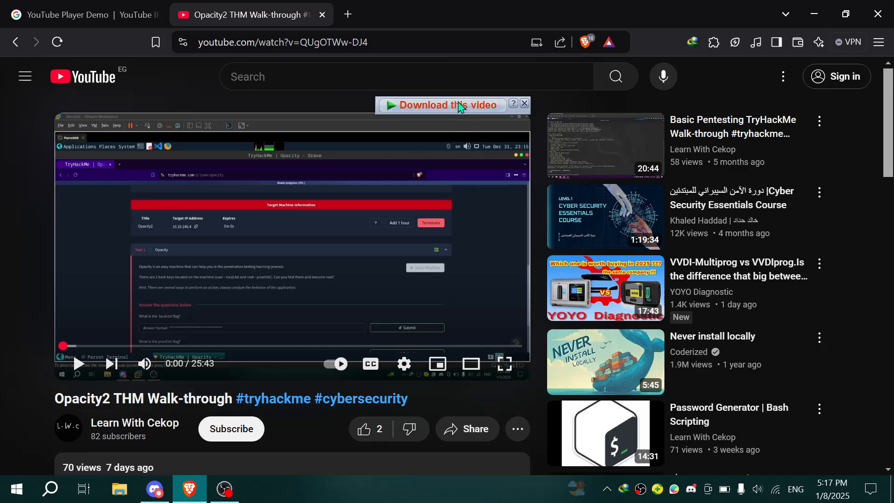
click(444, 106)
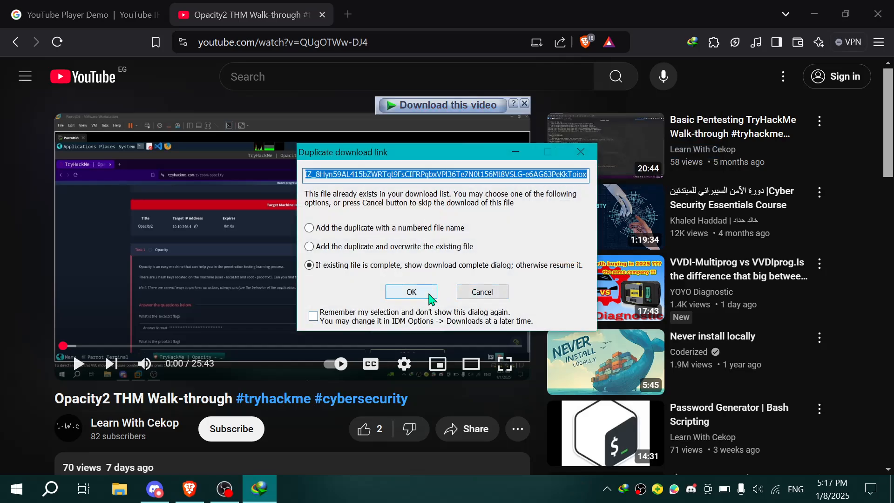
click(411, 292)
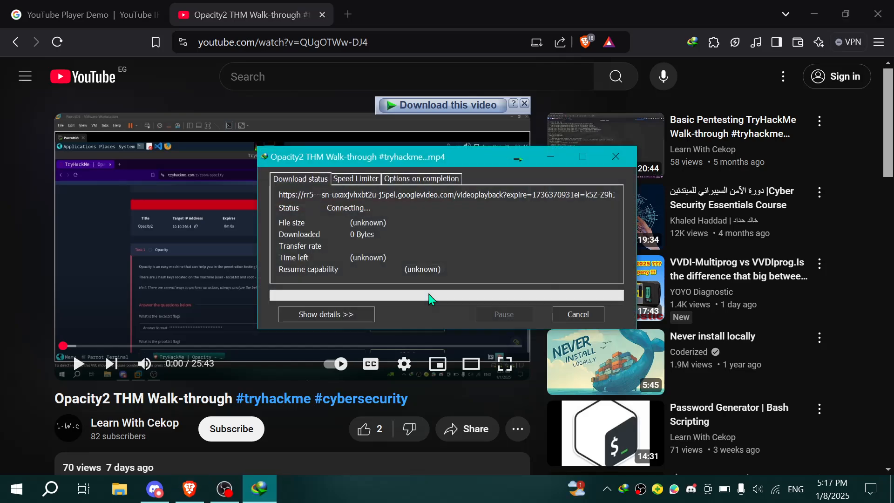
click(326, 314)
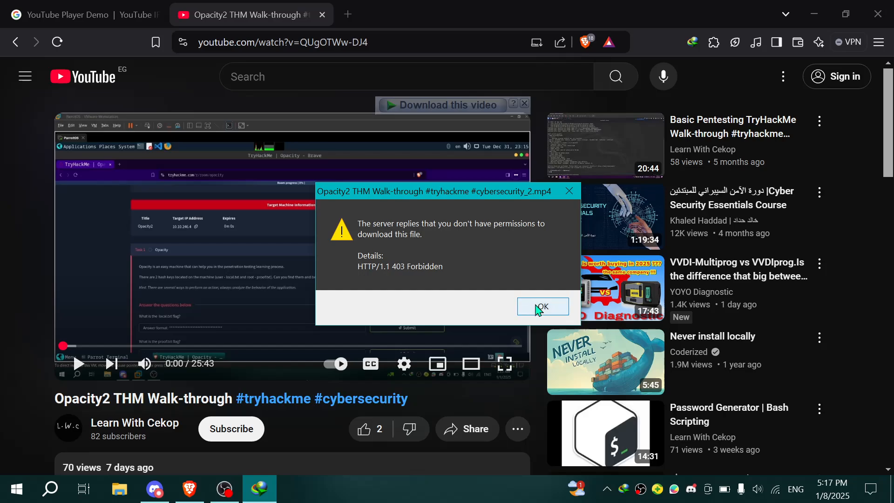
Step: Dismiss the HTTP 403 Forbidden download error message
click(542, 307)
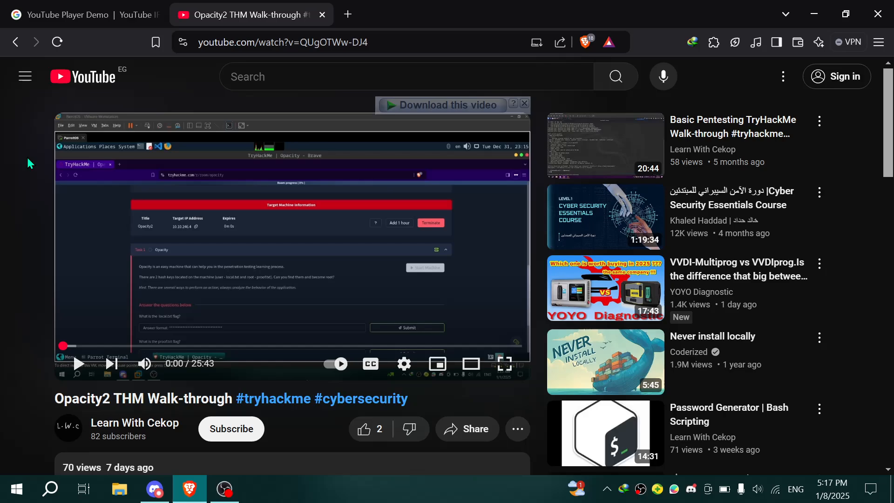
mouse_move(517, 428)
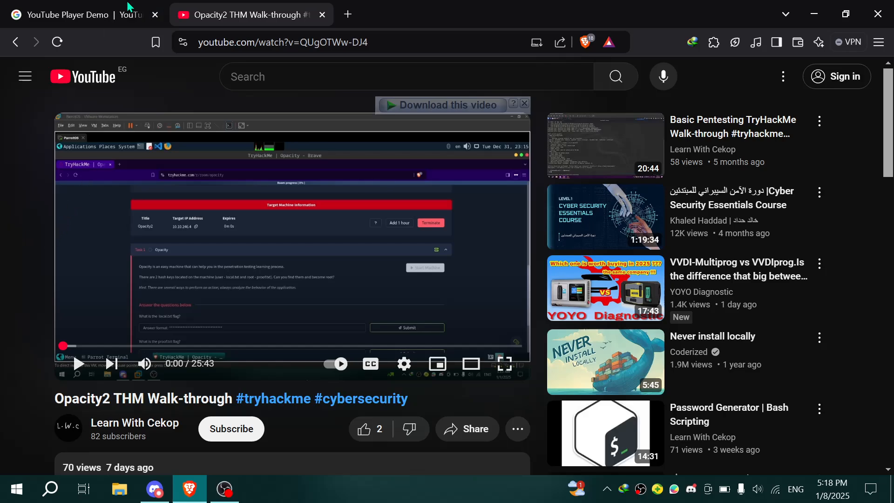
click(75, 14)
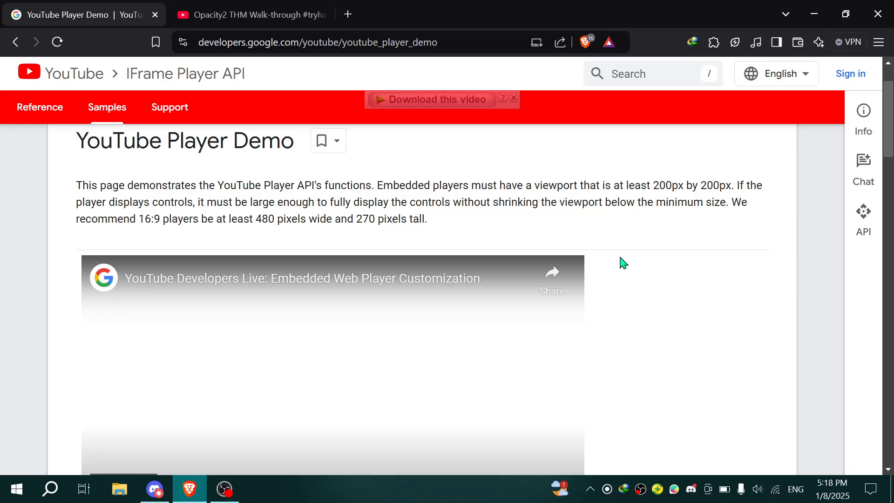
scroll(down, 3)
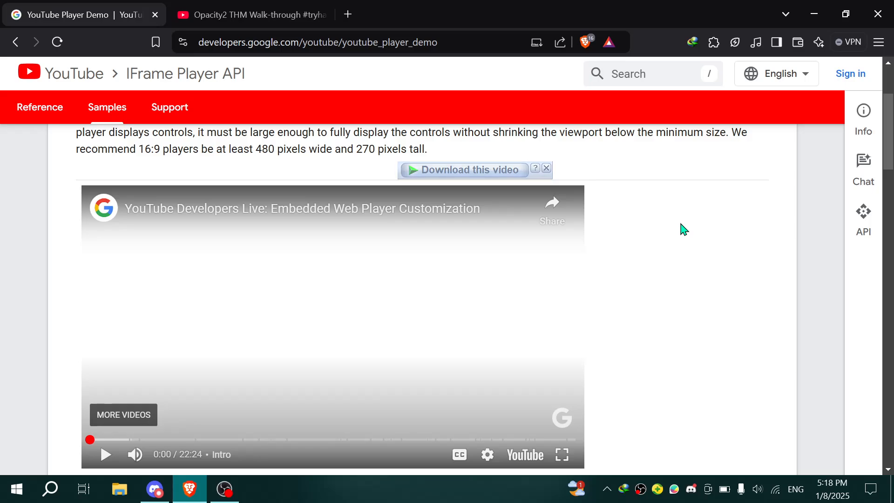
scroll(down, 3)
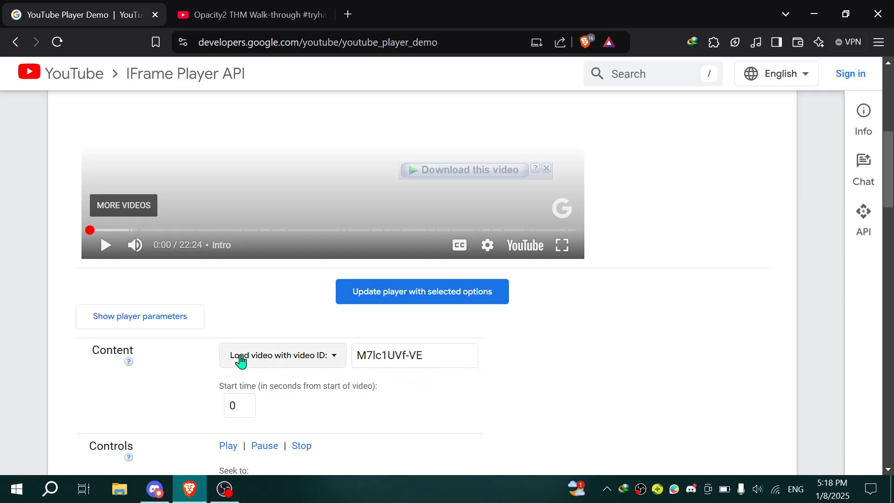
click(282, 355)
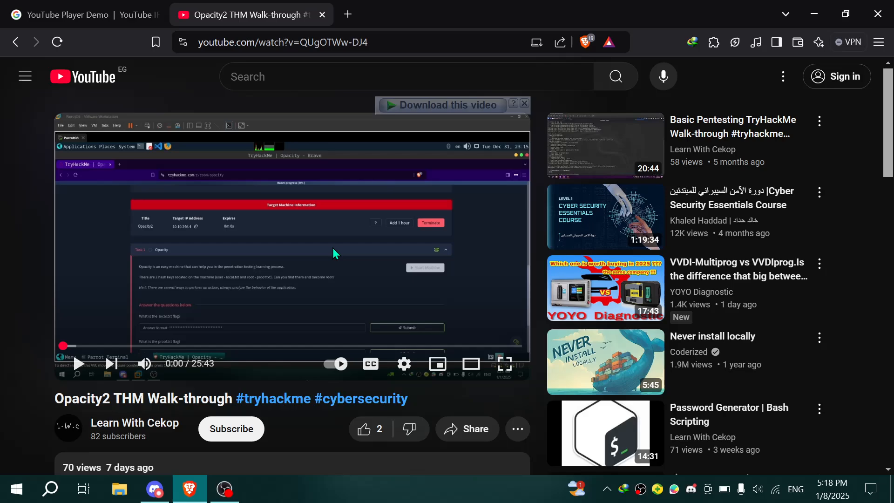
right_click(334, 254)
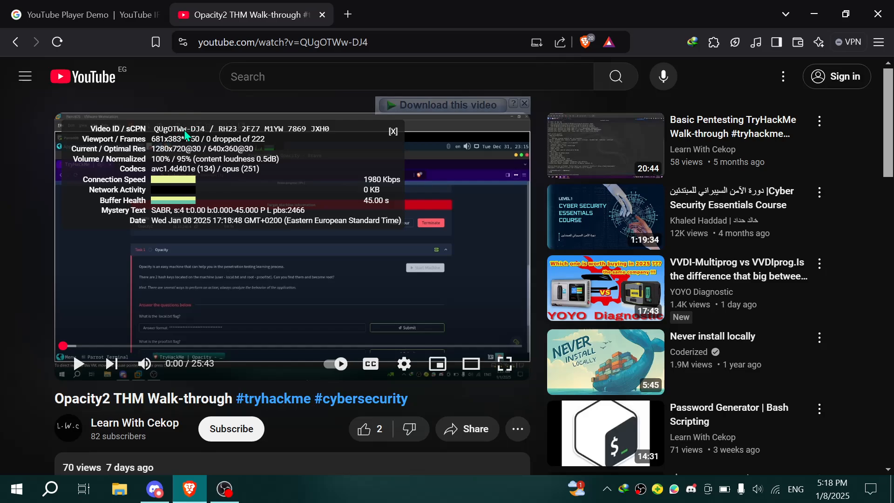
right_click(342, 285)
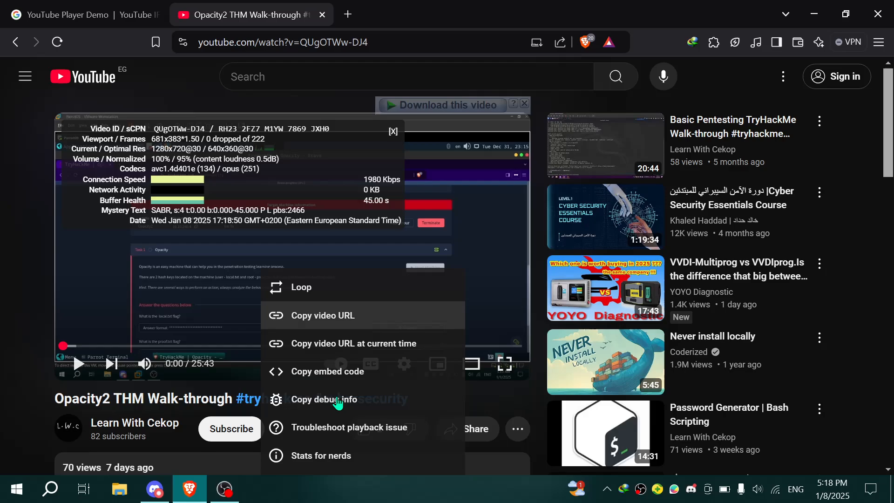
mouse_move(348, 462)
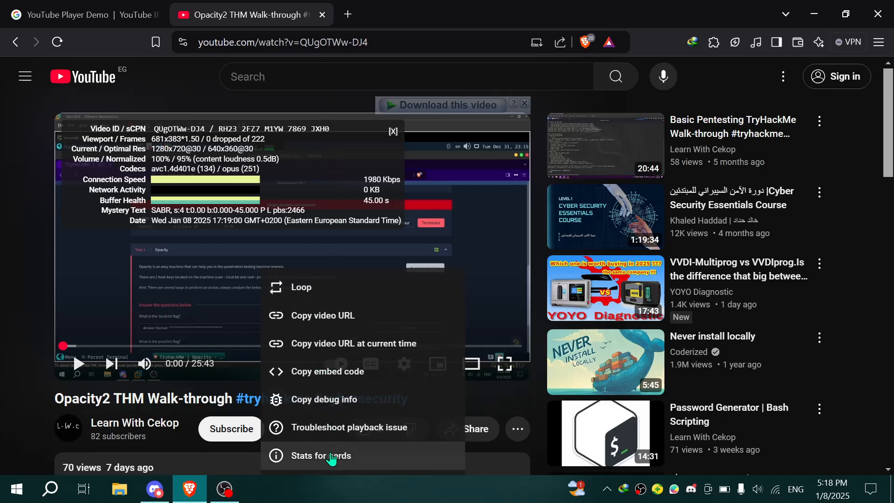
click(321, 456)
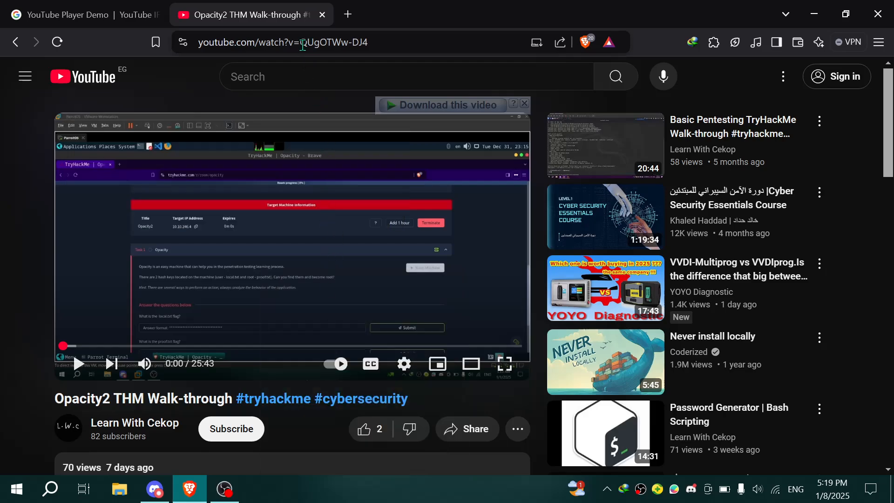
Step: Copy the Opacity2 video ID from the address bar and return to the demo tab
click(283, 42)
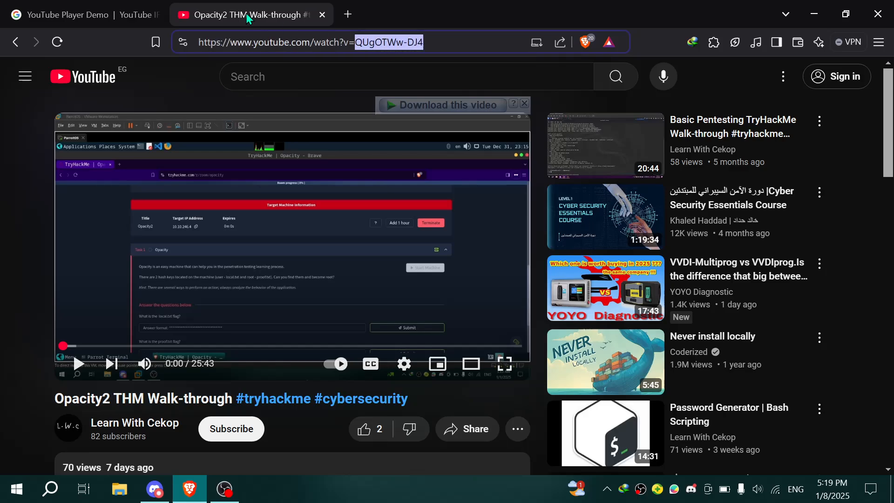
click(75, 14)
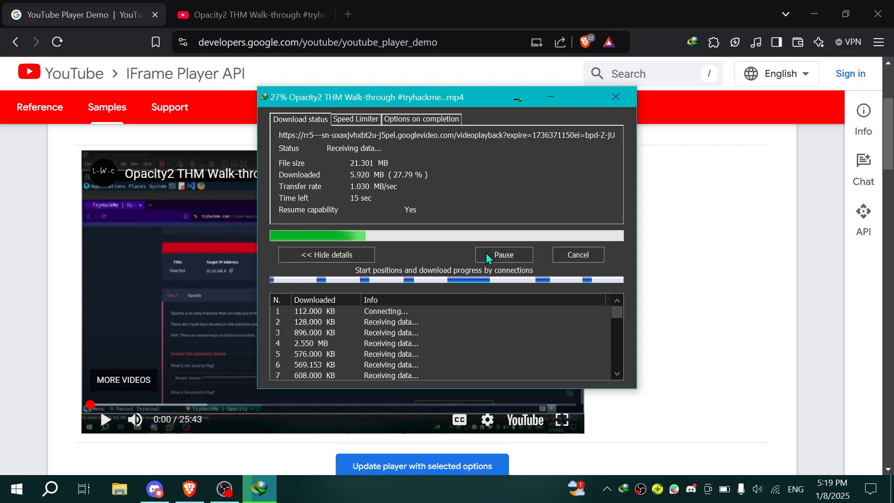
Step: Pause the Opacity2 download near 28% and cancel its progress window
click(503, 254)
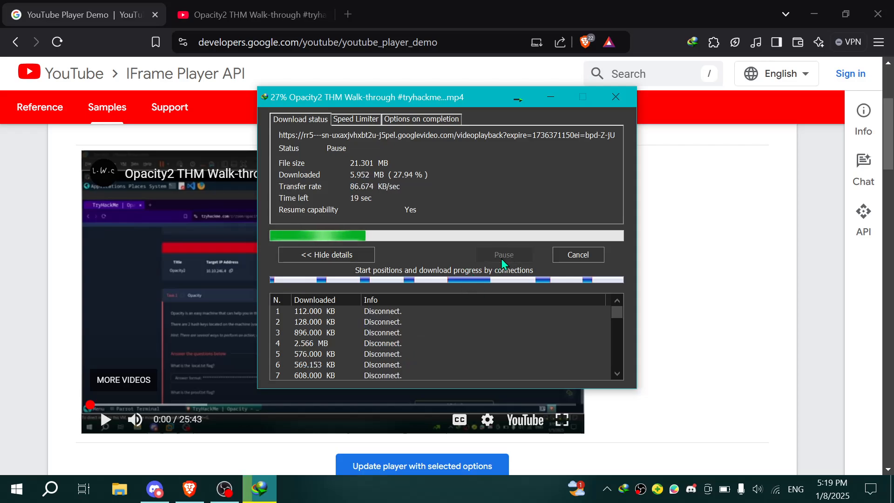
click(502, 255)
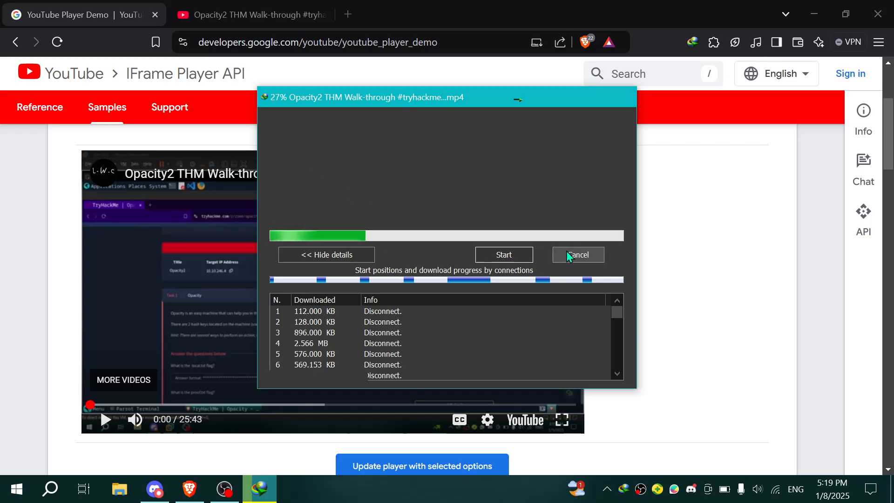
click(578, 255)
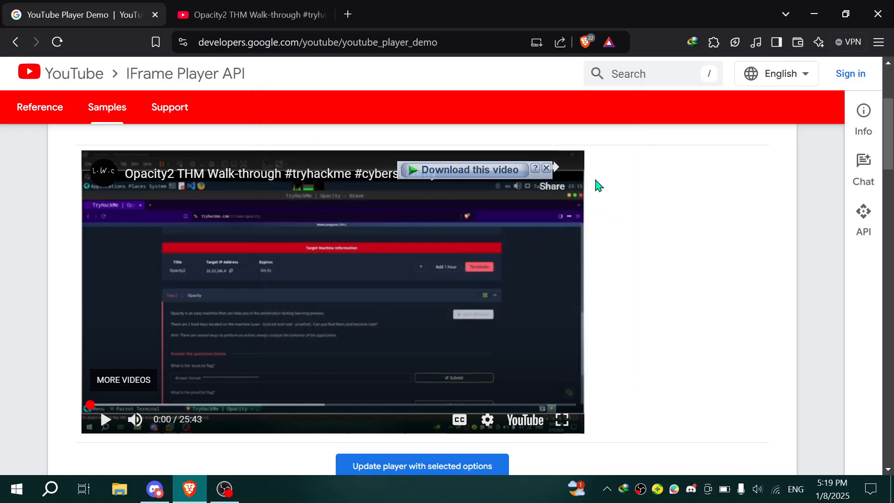
click(250, 14)
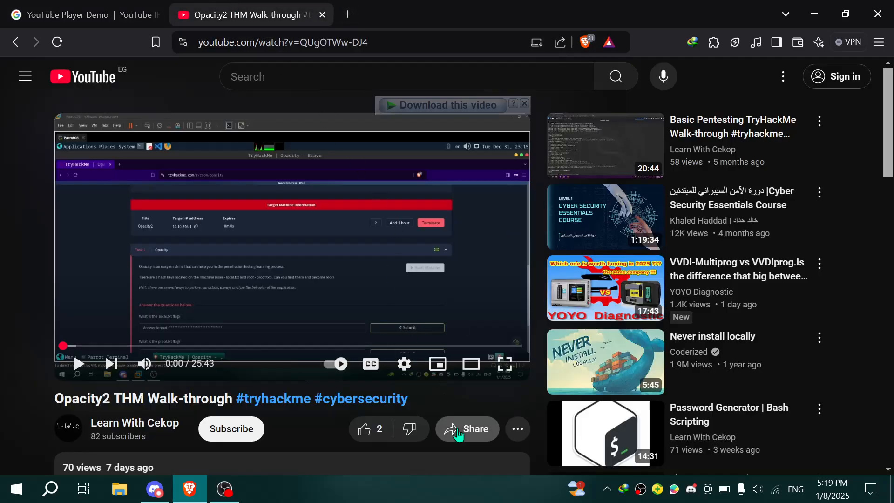
click(467, 429)
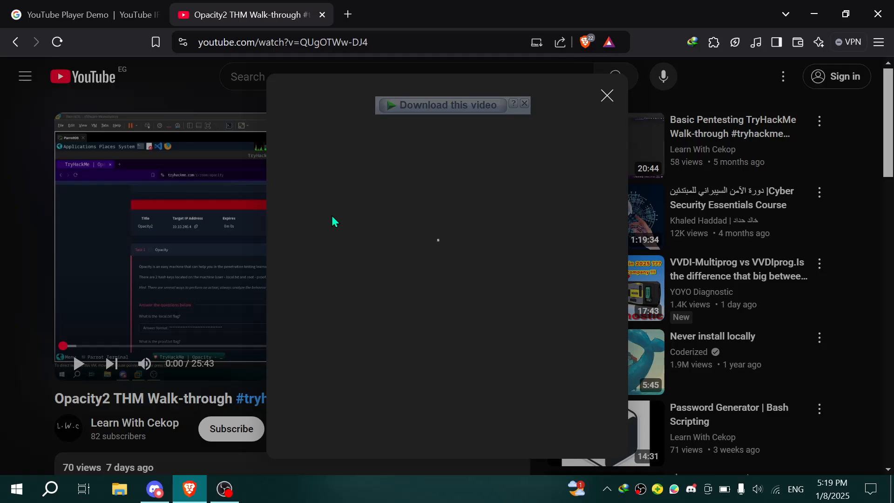
click(467, 429)
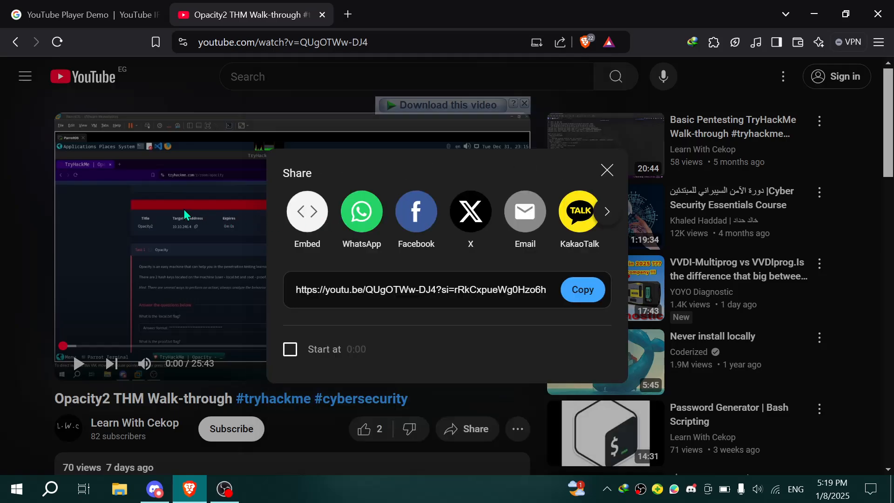
click(606, 170)
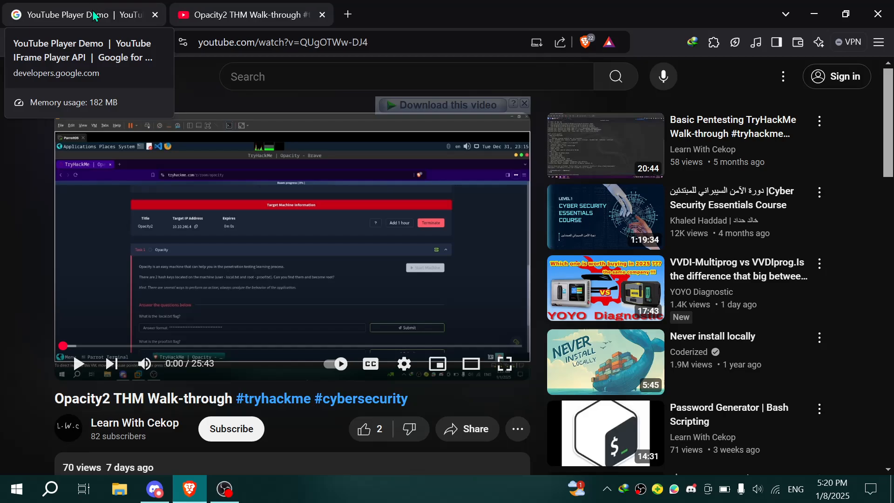
click(75, 15)
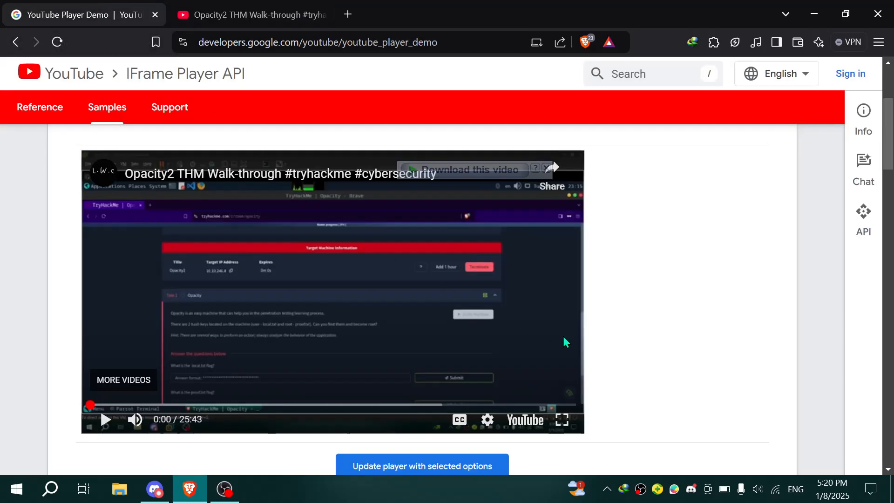